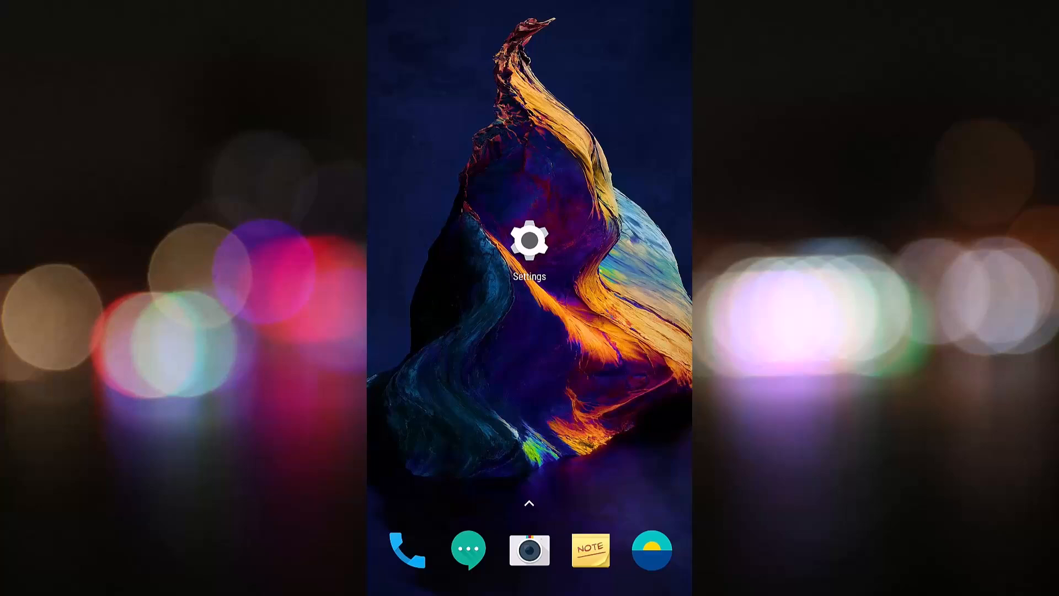
Step: Reach the installed apps list via Settings > Apps & notifications > App info
click(528, 240)
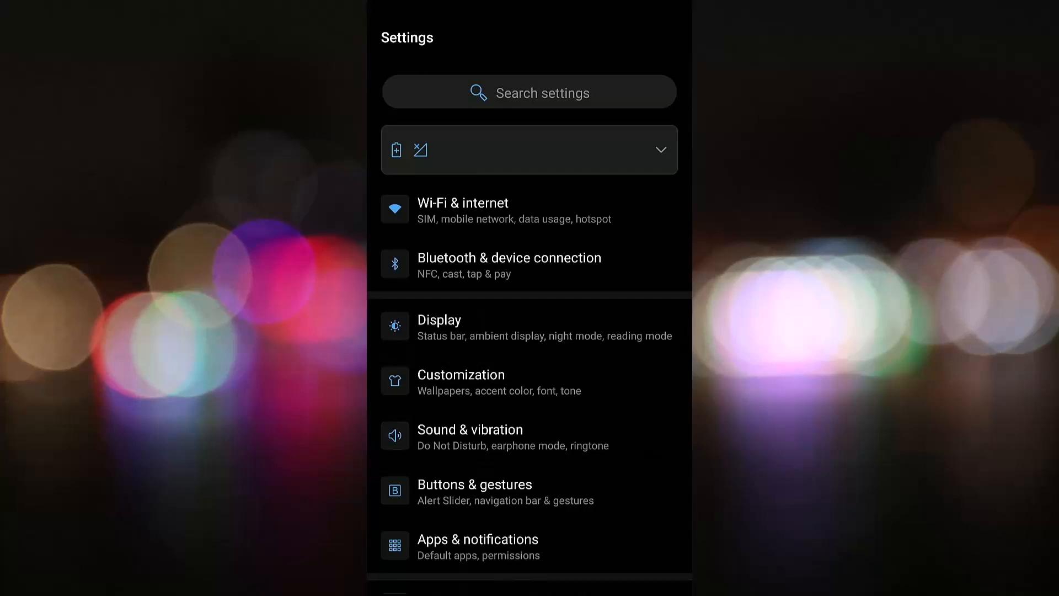
scroll(down, 3)
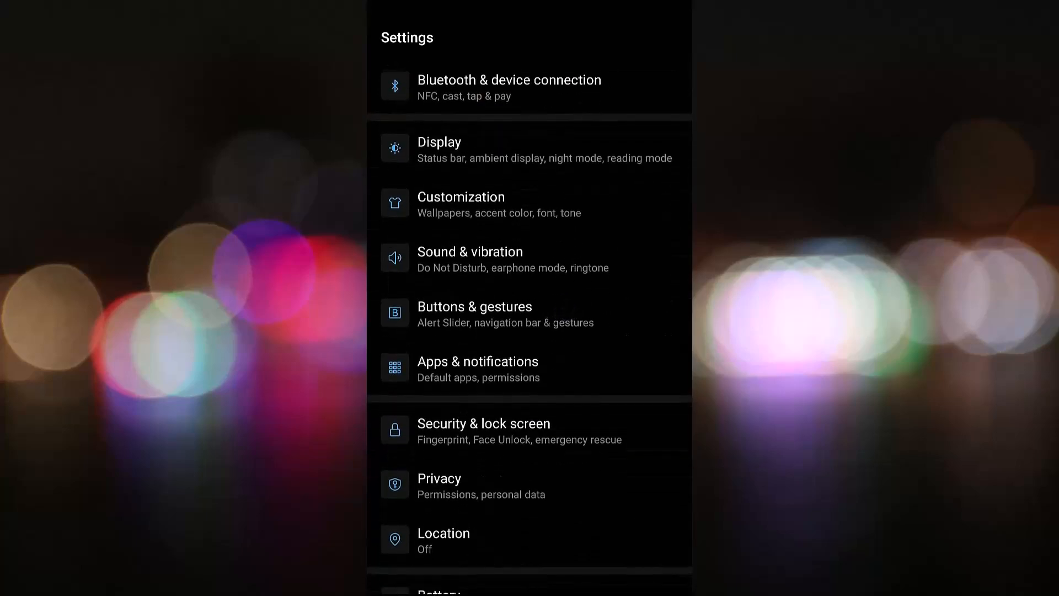
click(478, 368)
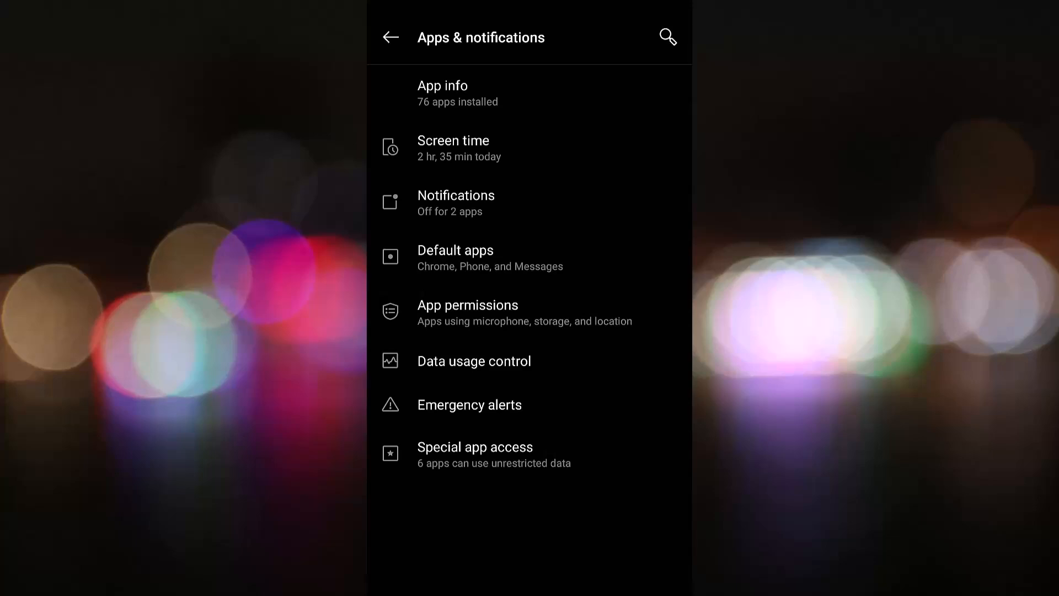
click(443, 93)
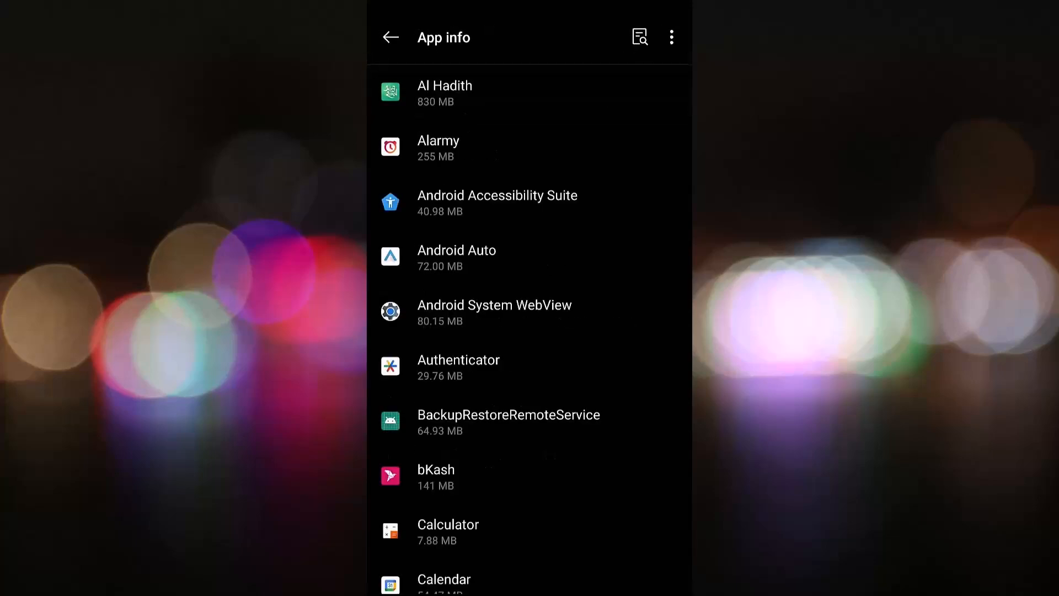
Step: Locate Google Play services in the list and show its app info page (1.05 GB used)
scroll(down, 3)
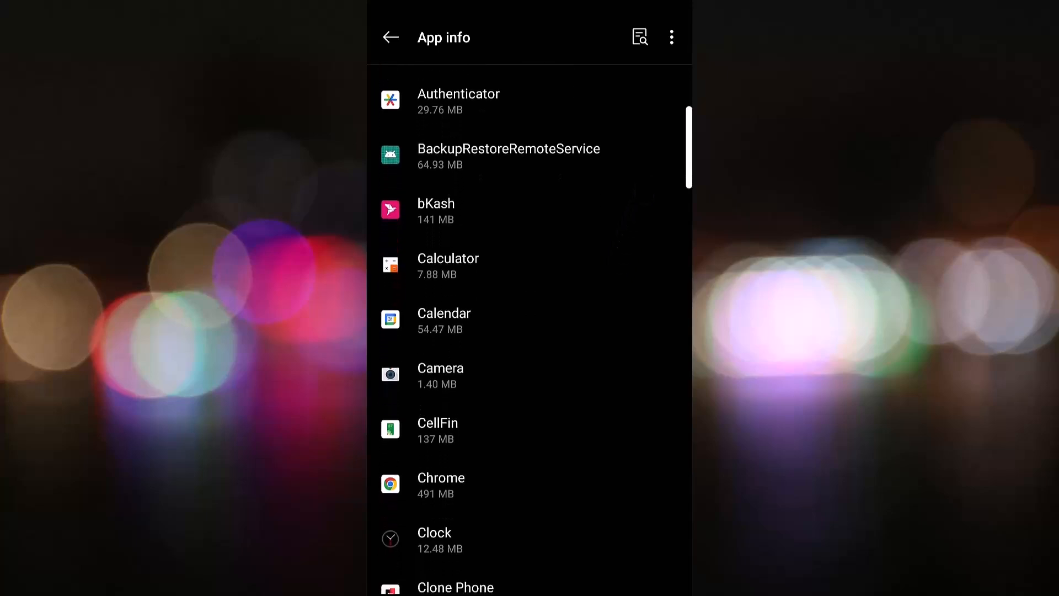
scroll(down, 3)
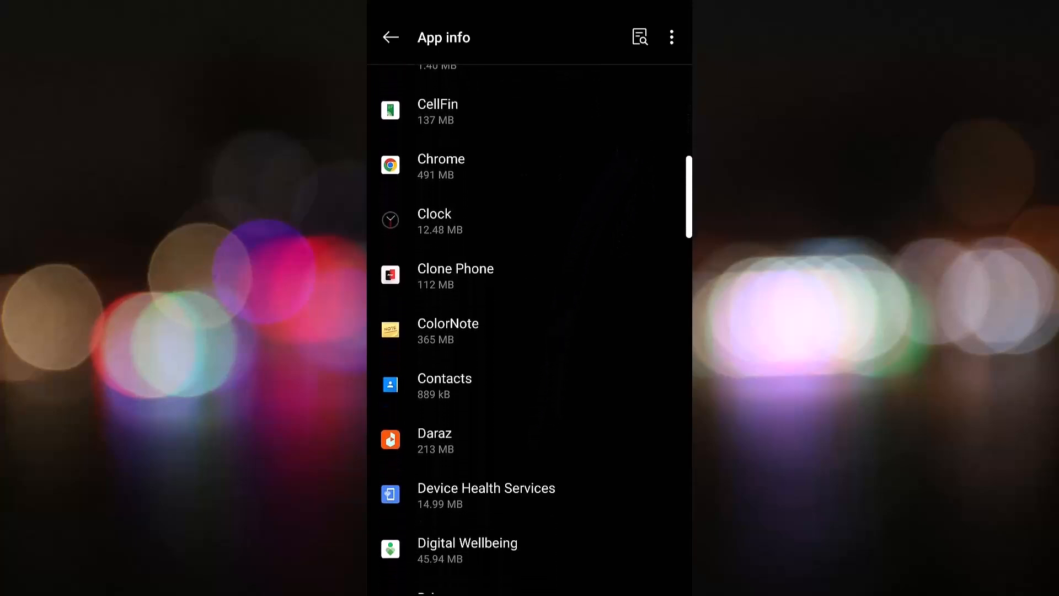
scroll(down, 3)
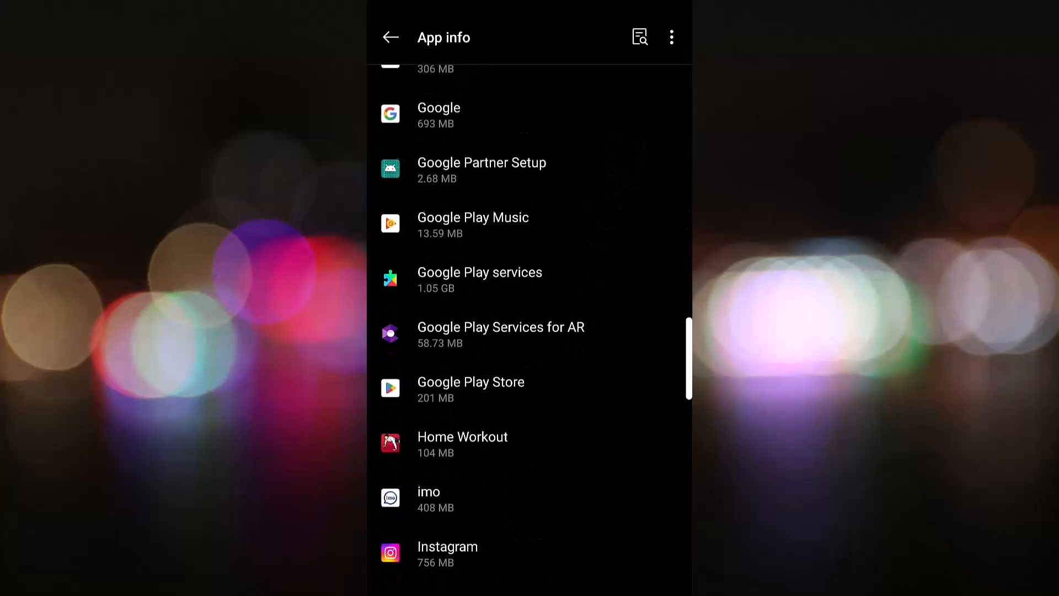
scroll(down, 3)
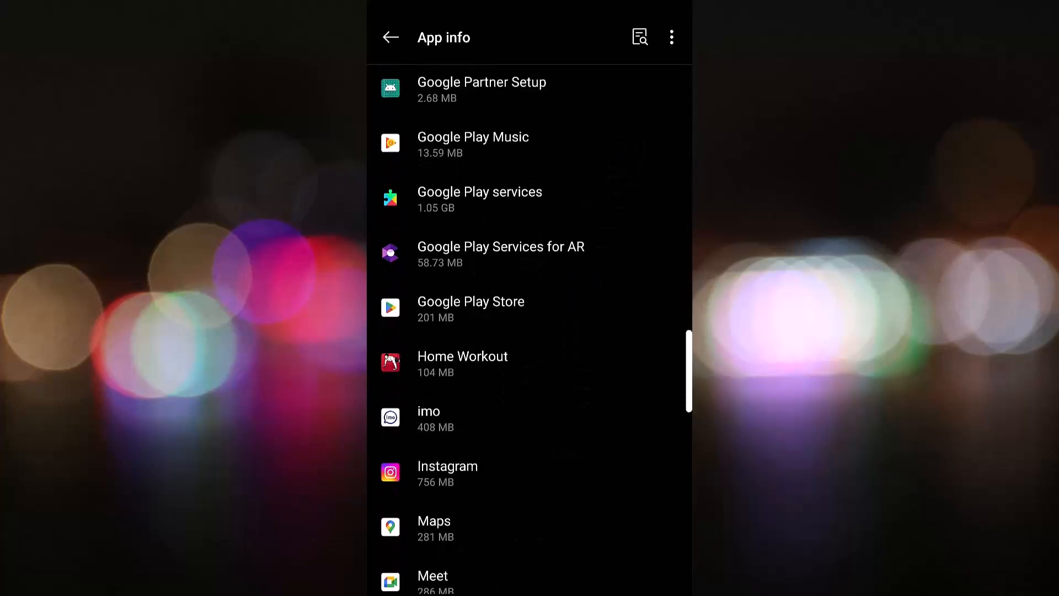
click(480, 198)
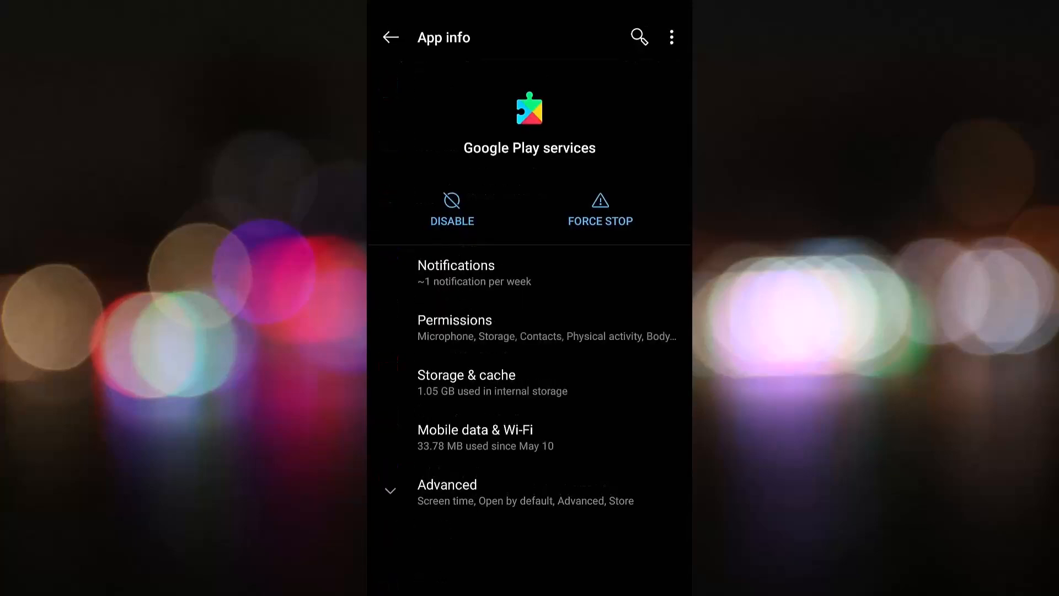
Step: Reveal the Advanced section of the Google Play services app info page
scroll(down, 3)
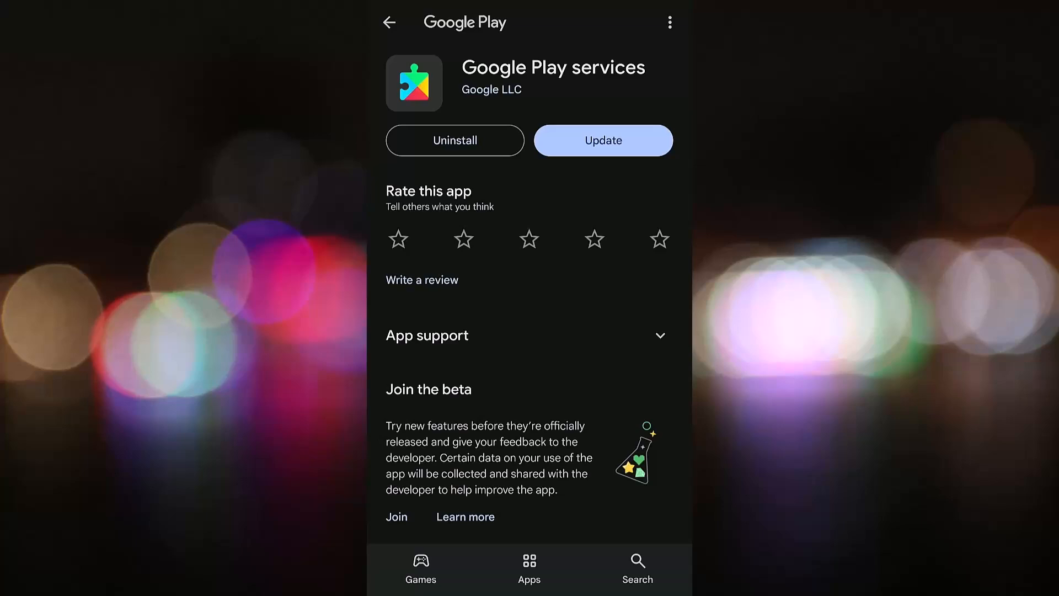
Step: Start the Play Store update of Google Play services
click(603, 140)
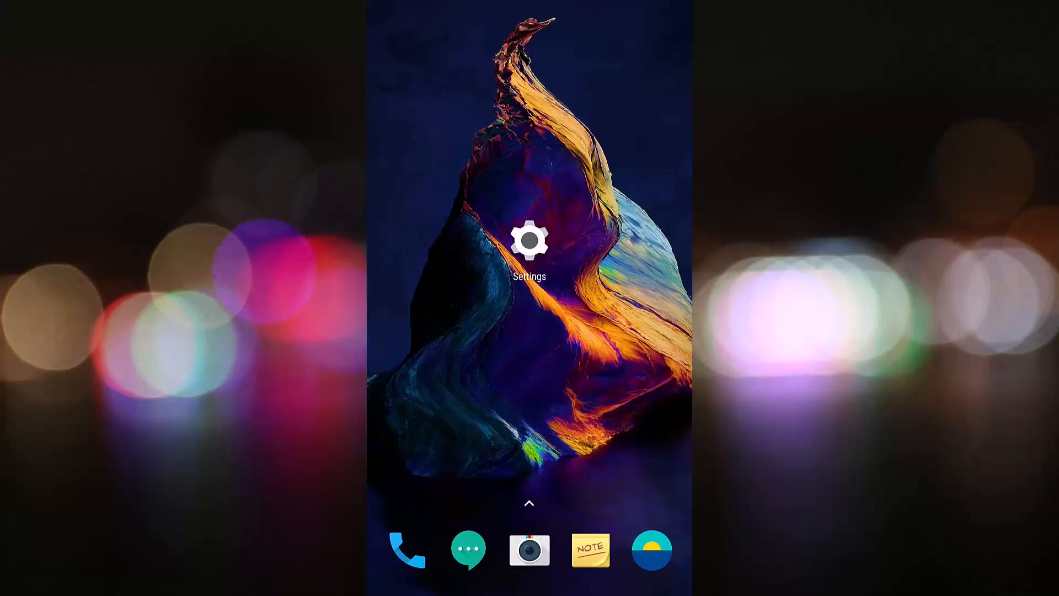
Step: Return to the installed apps list via Settings > Apps & notifications > App info
click(530, 243)
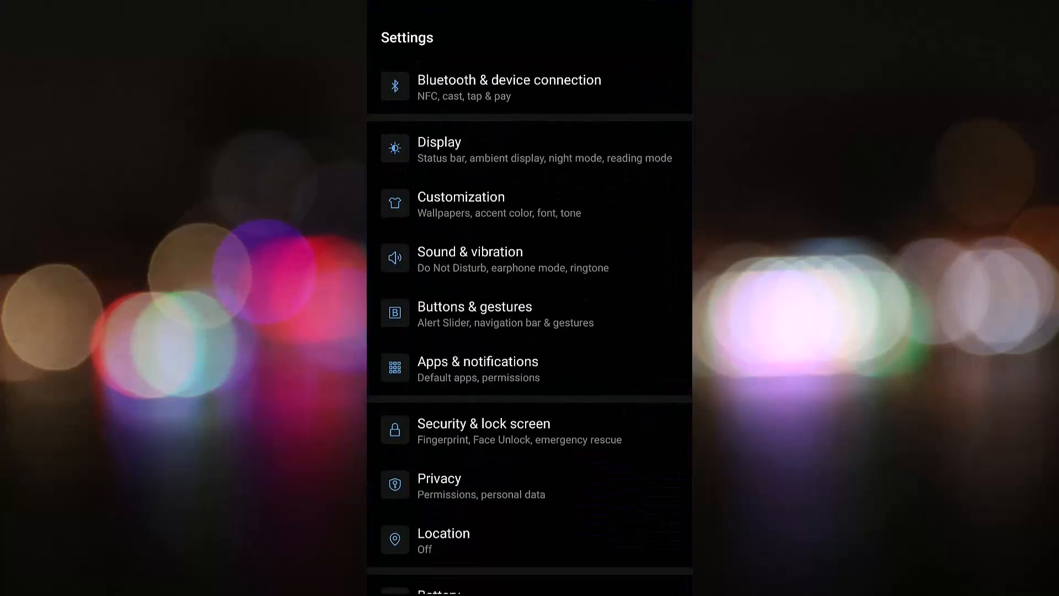
scroll(down, 3)
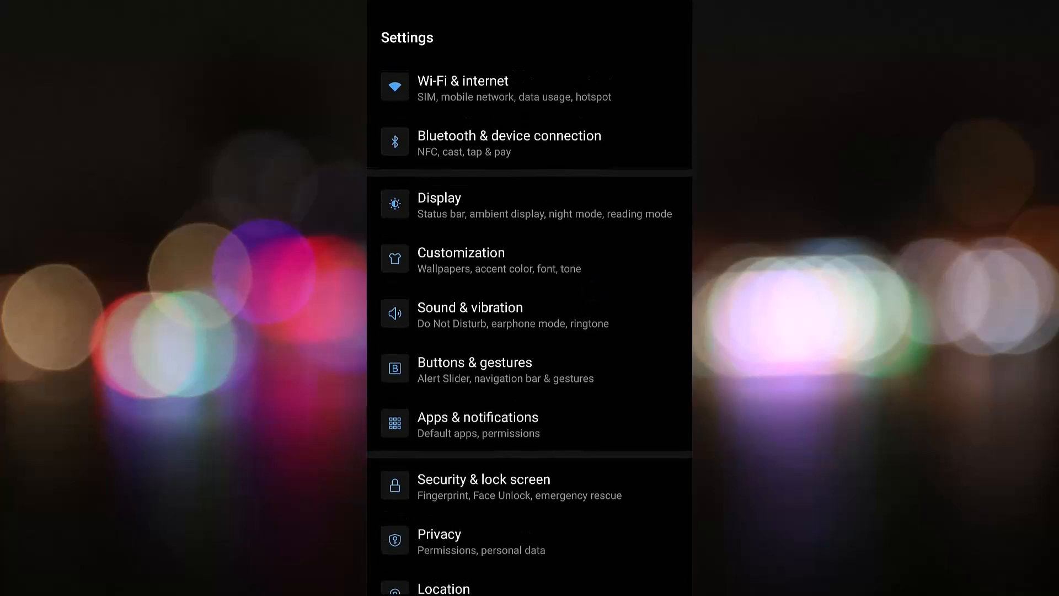
click(477, 417)
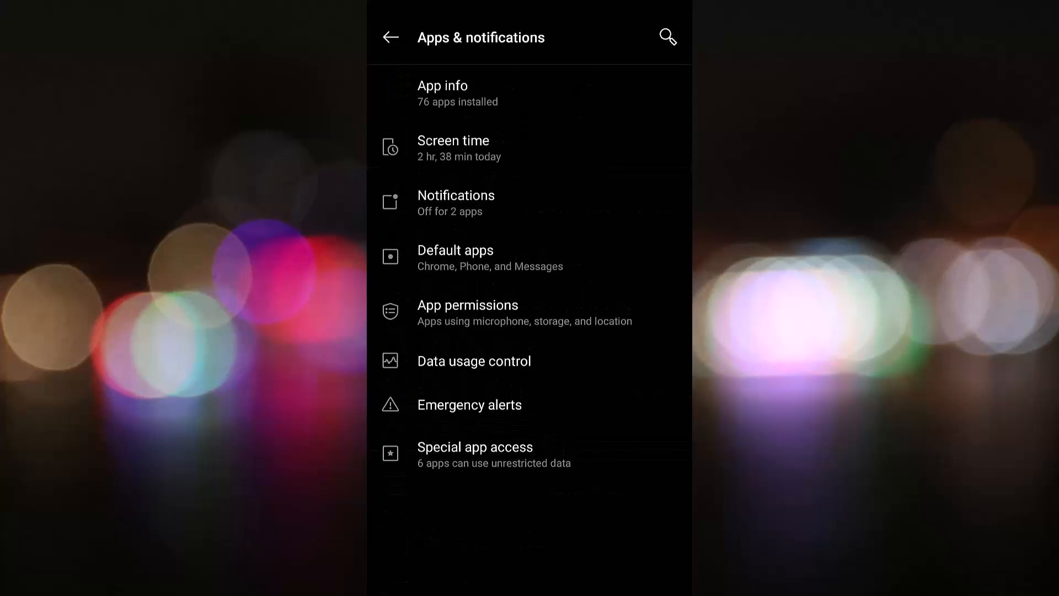
click(442, 93)
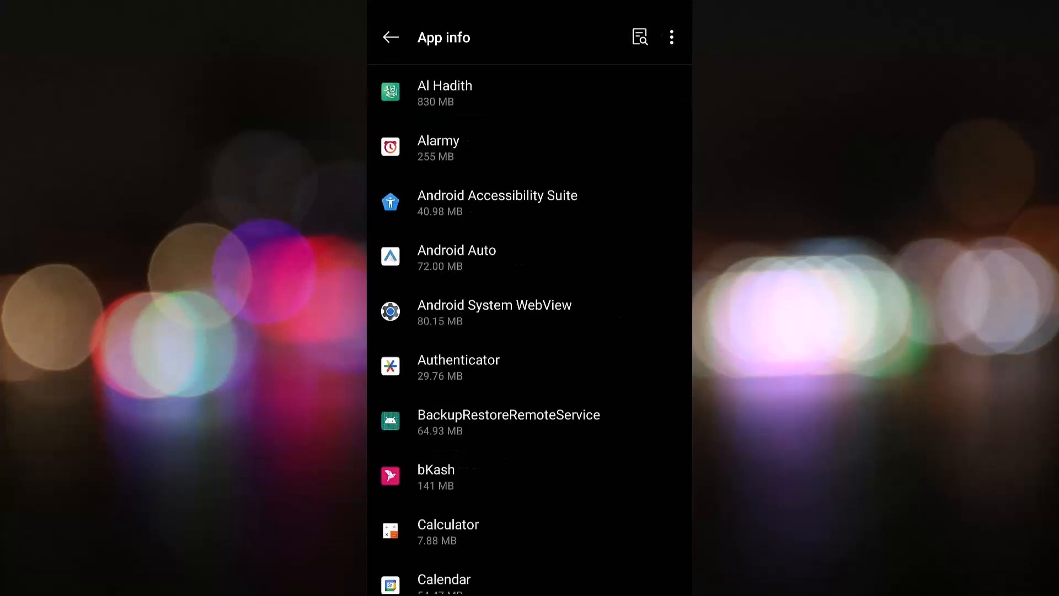
Step: Locate Google Play services again and show its app info page (883 MB used)
scroll(down, 3)
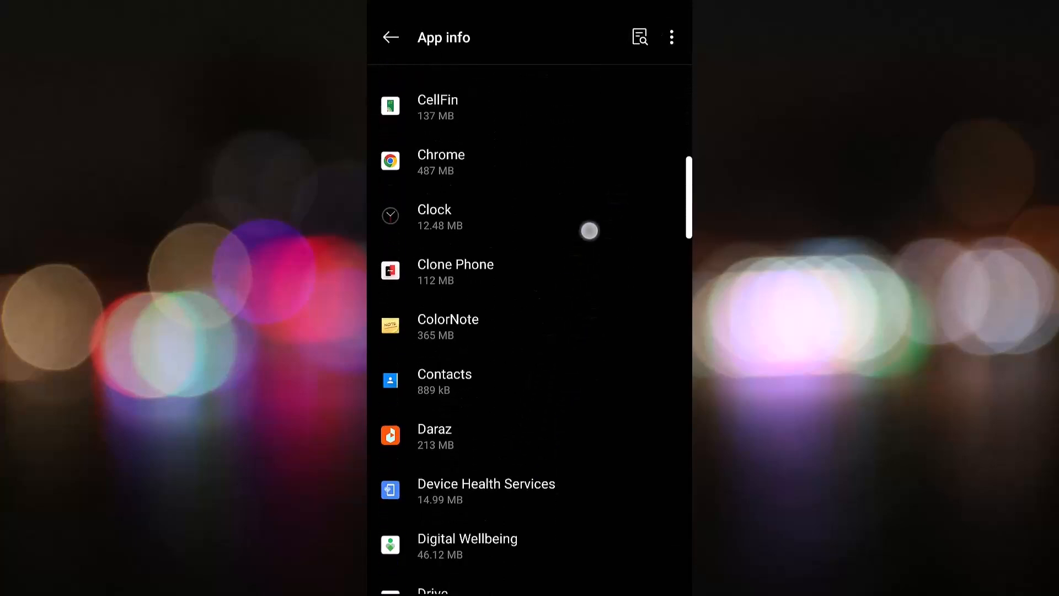
scroll(down, 3)
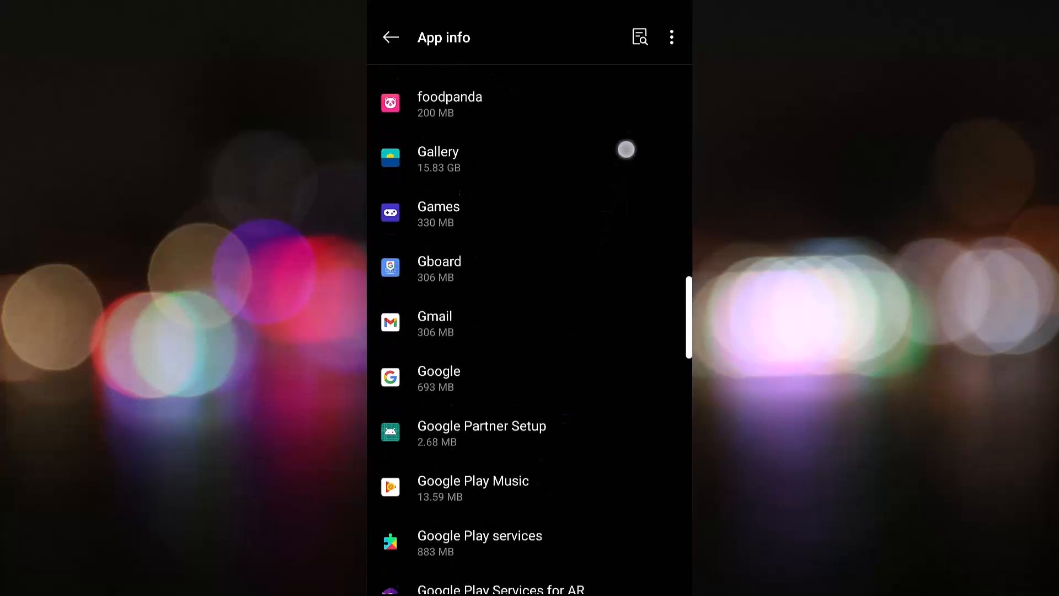
scroll(down, 3)
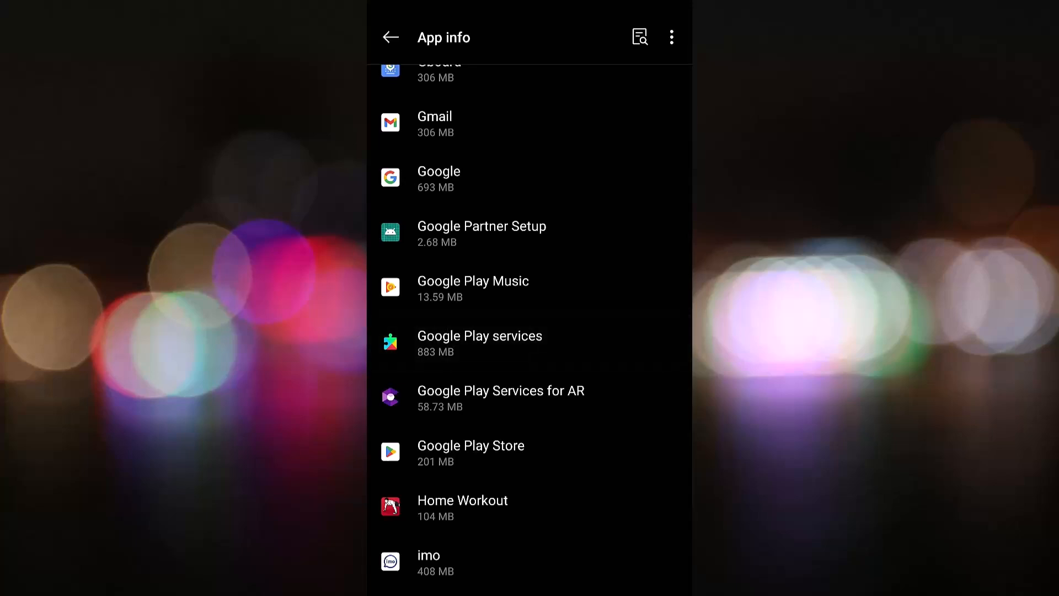
click(480, 343)
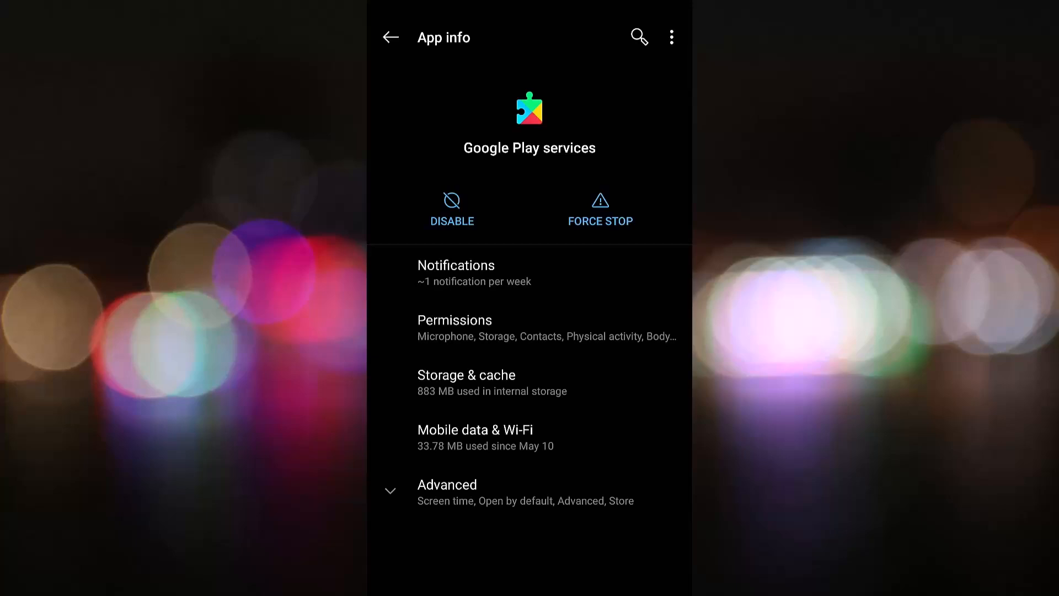
Step: Clear the Google Play services cache to 0 B, dropping storage from 883 MB to 815 MB
click(466, 375)
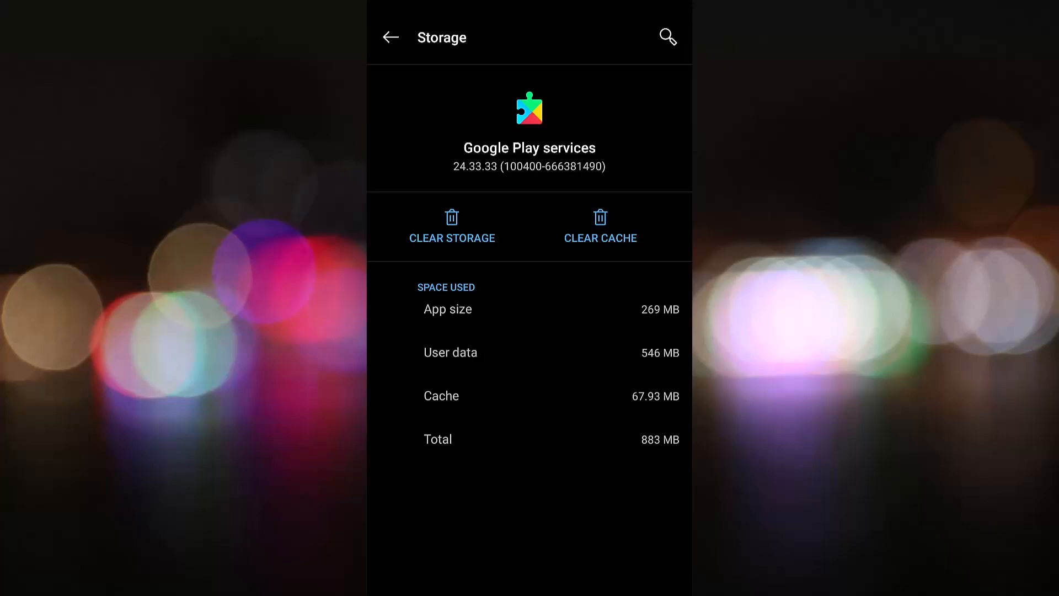
click(600, 227)
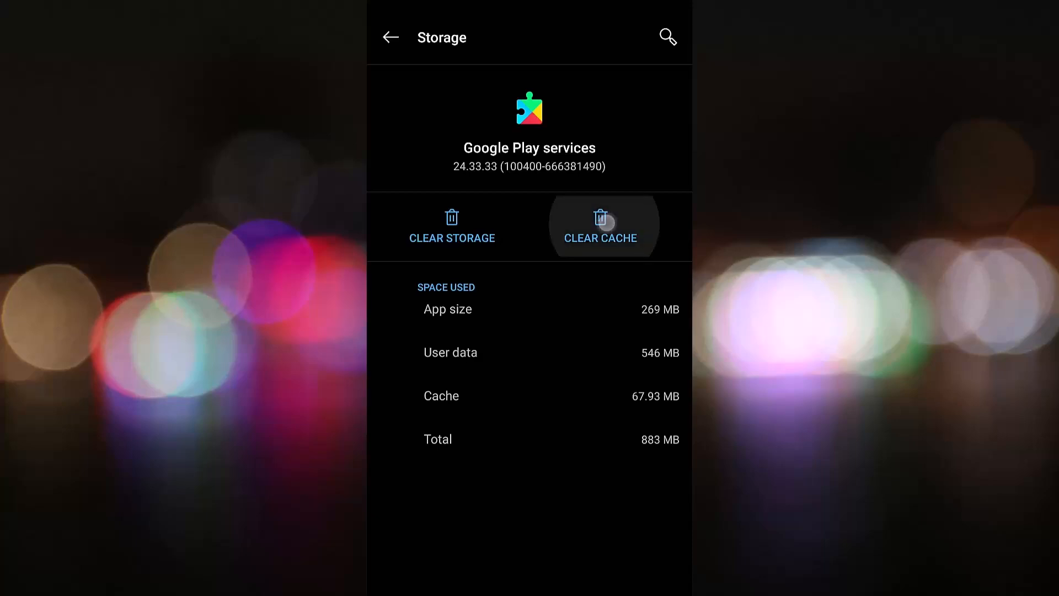
click(600, 226)
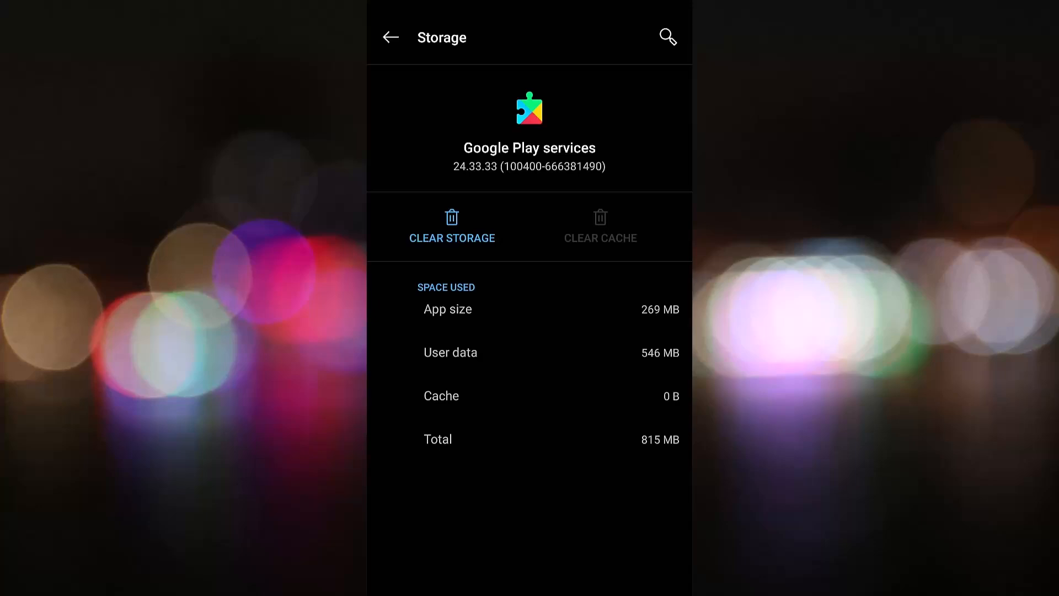